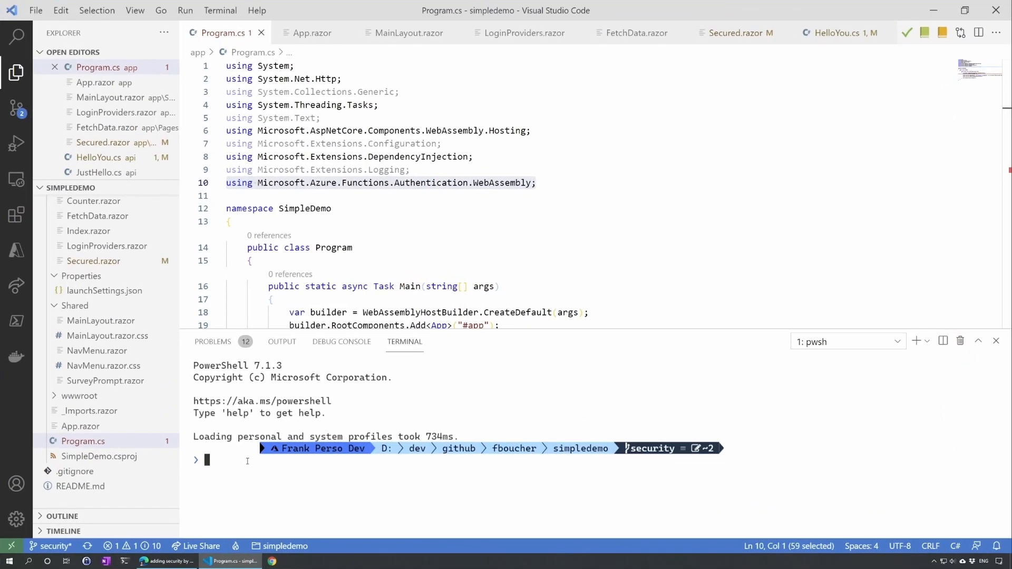
mouse_move(236, 469)
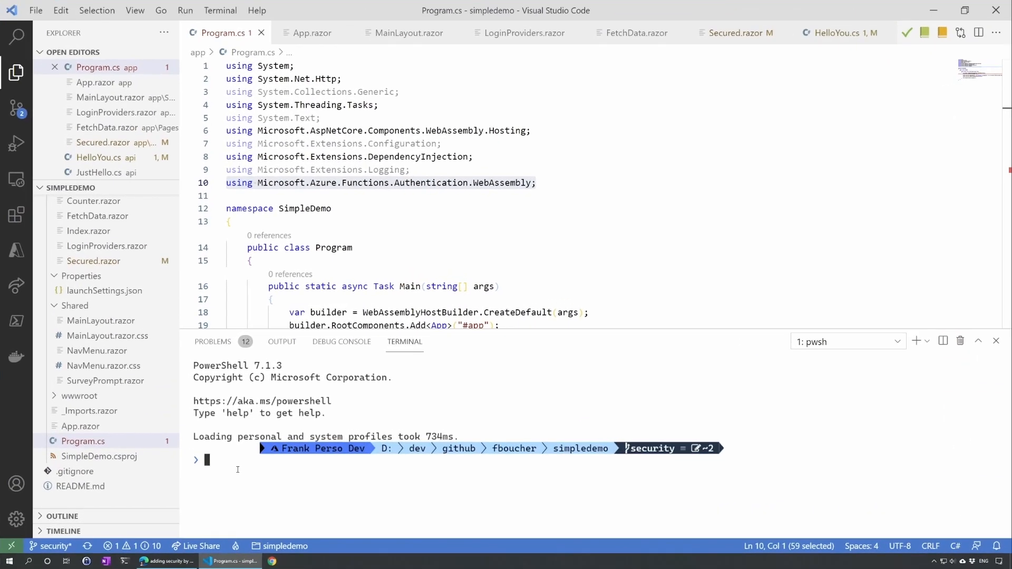
Step: Enter 'dotnet add package Microsoft.Azure.Functions.Authentication.WebAssembly --prerelease' in the terminal
text(dotnet add package Microsoft.Azure.Functions.Authentication.WebAssembly --prerelease)
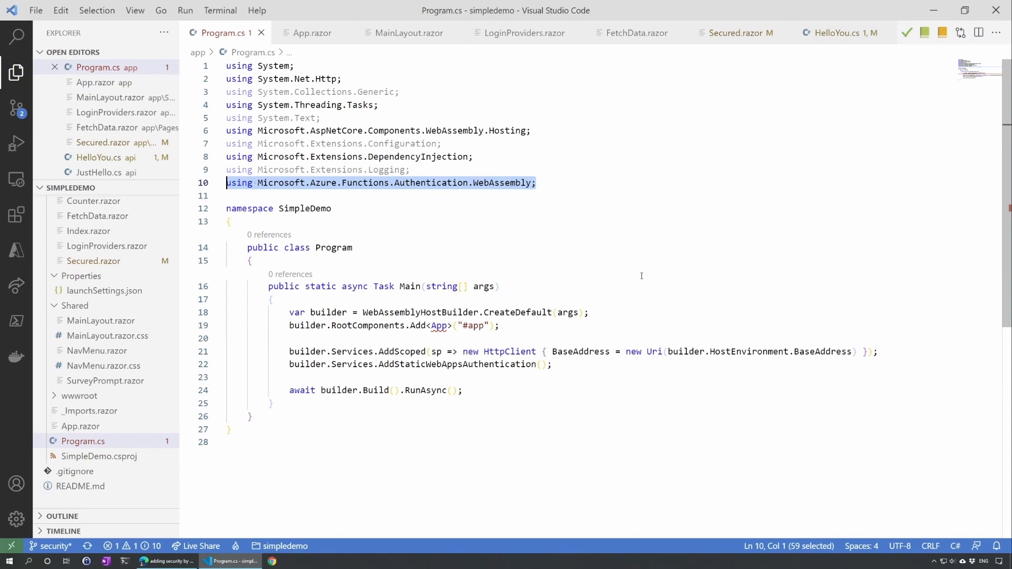
mouse_move(471, 95)
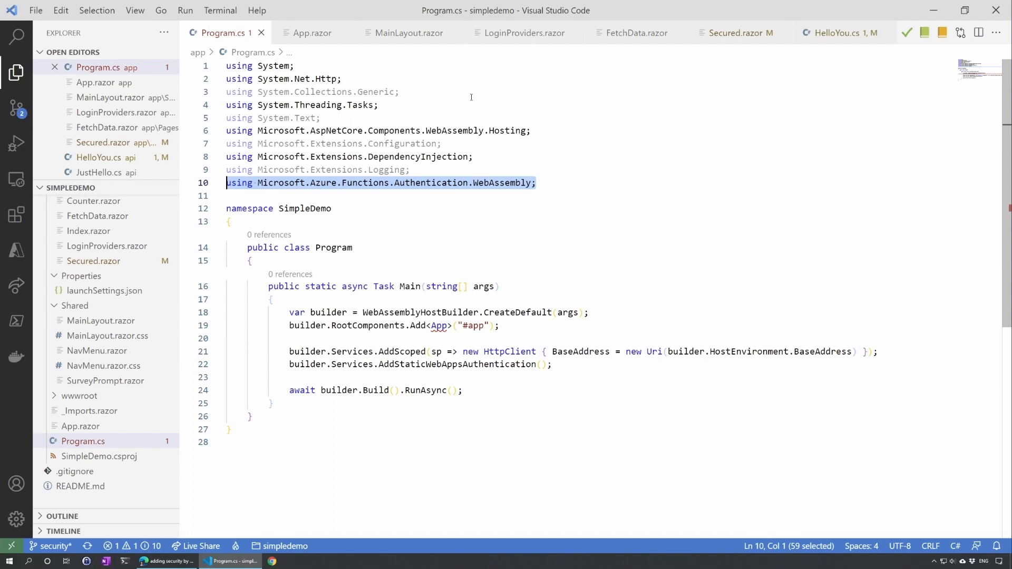
mouse_move(336, 61)
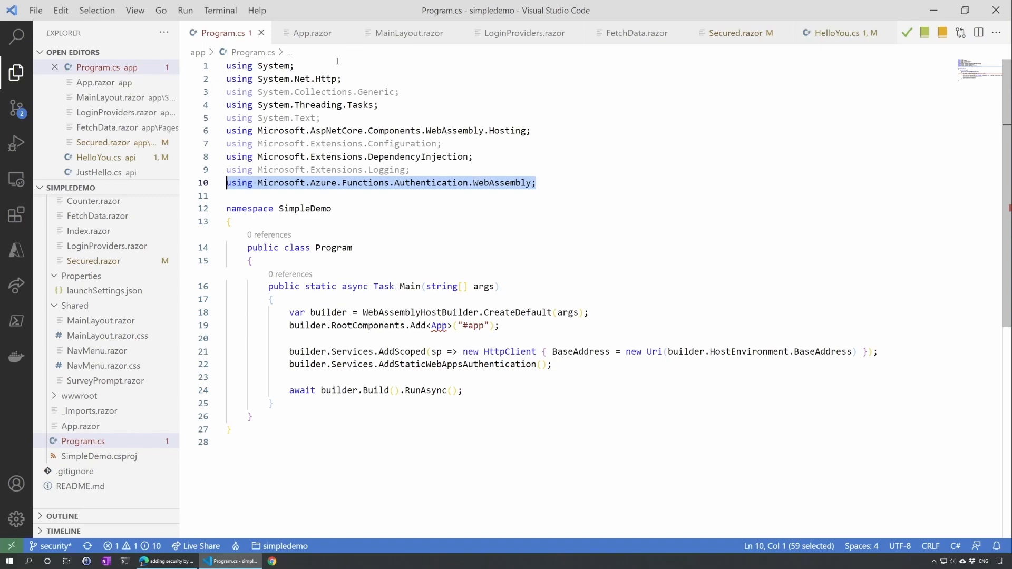
mouse_move(219, 40)
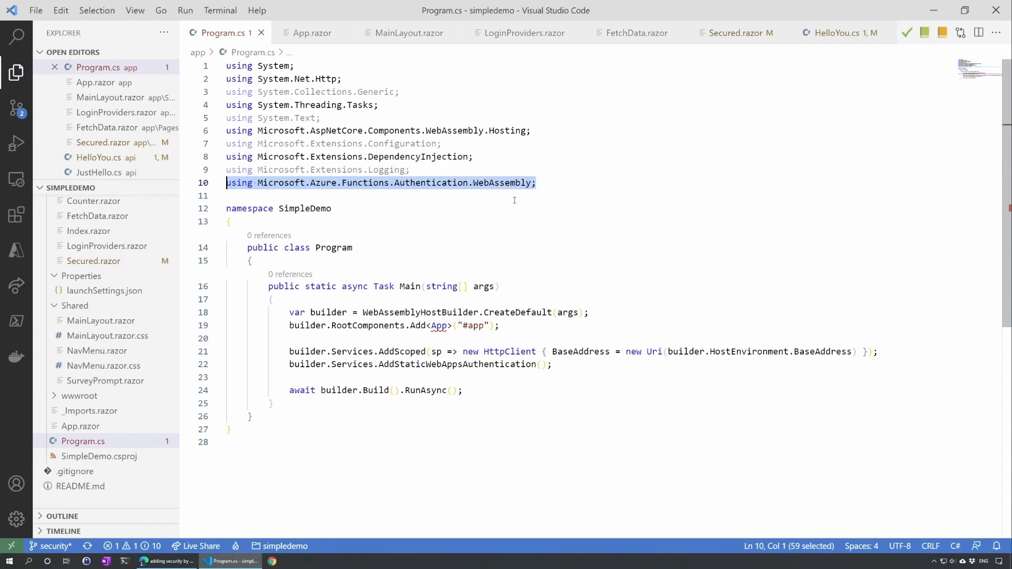
mouse_move(500, 217)
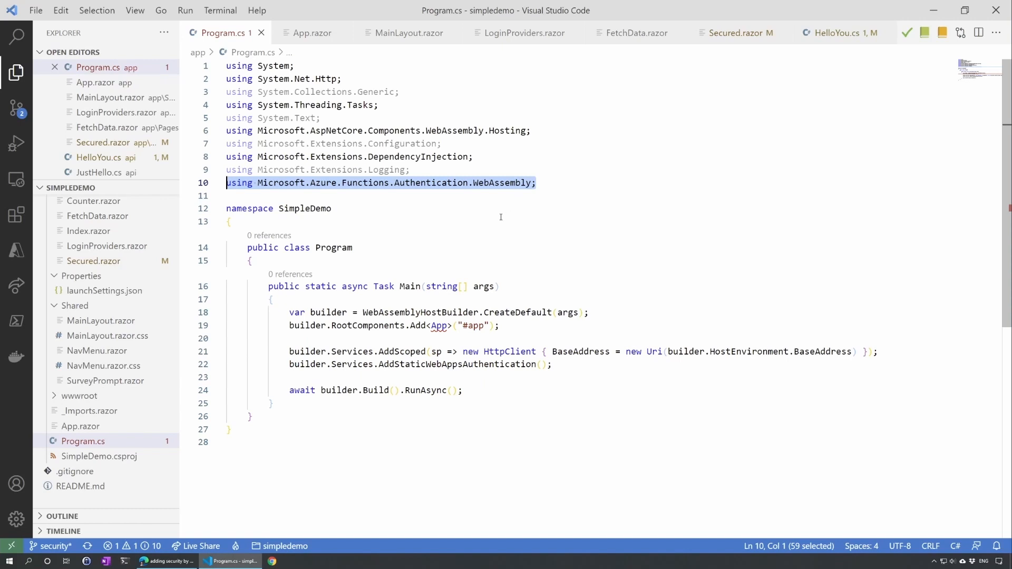
Step: Show App.razor with the router wrapped in CascadingAuthenticationState
click(312, 32)
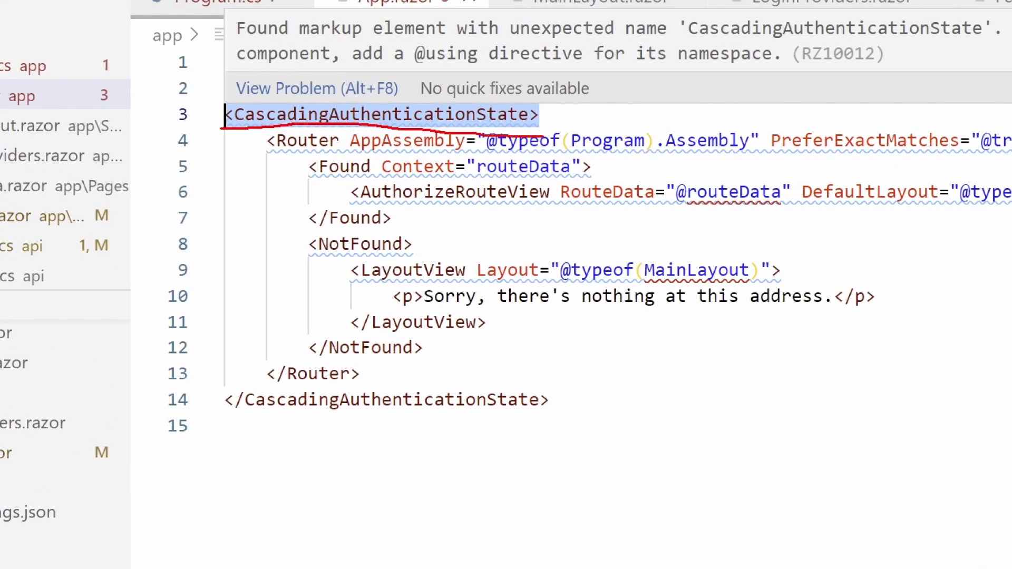
mouse_move(362, 205)
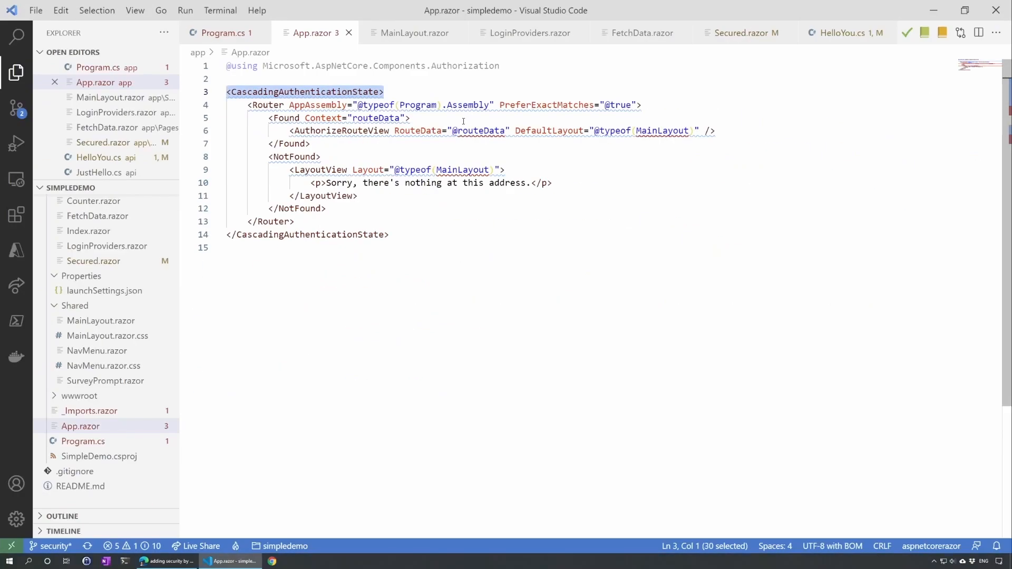
Step: Show MainLayout.razor with its AuthorizeView greeting, Log out and Log in links
click(414, 33)
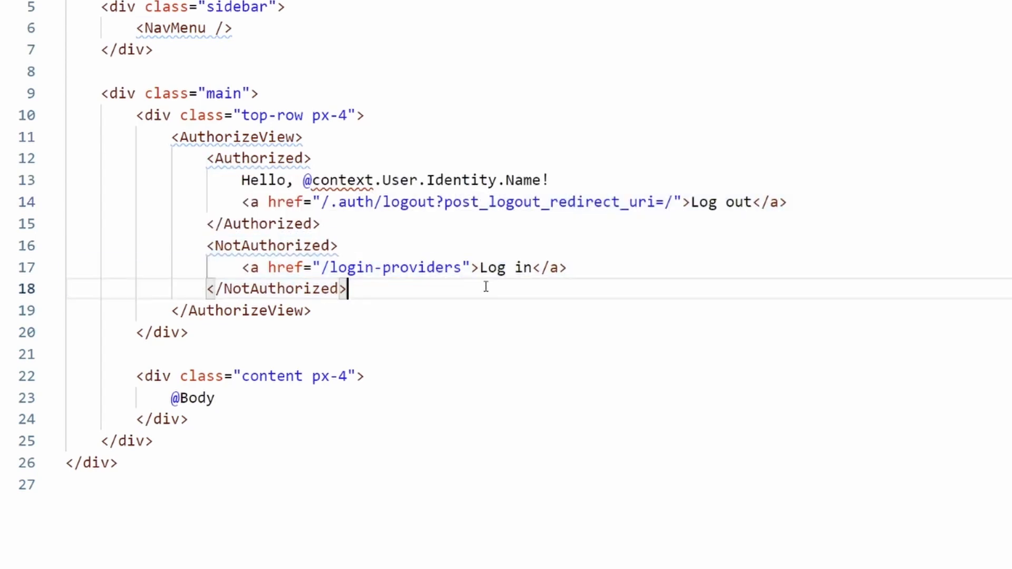
mouse_move(480, 267)
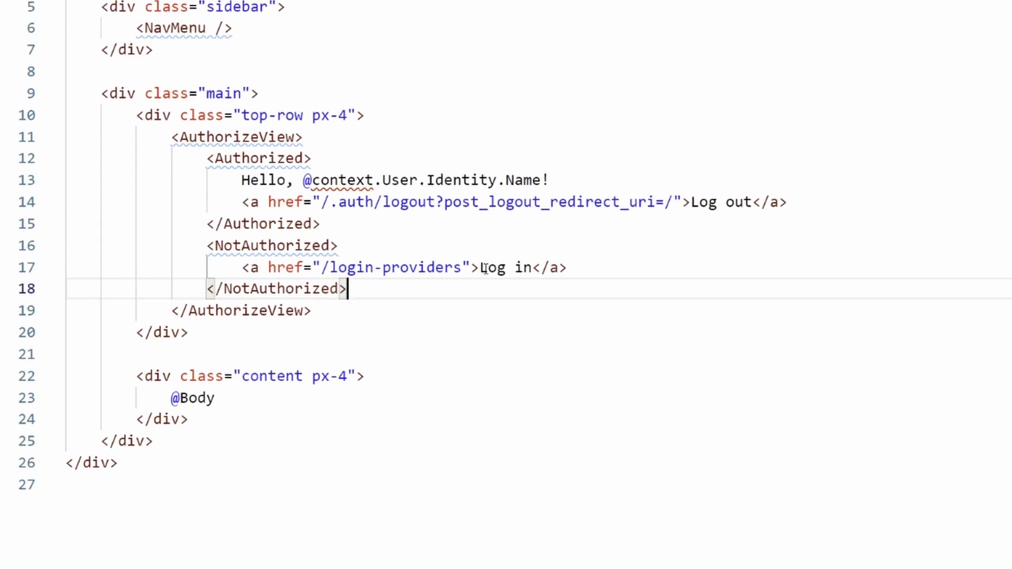
Step: Show LoginProviders.razor listing GitHub, Twitter and Azure AD providers
click(536, 29)
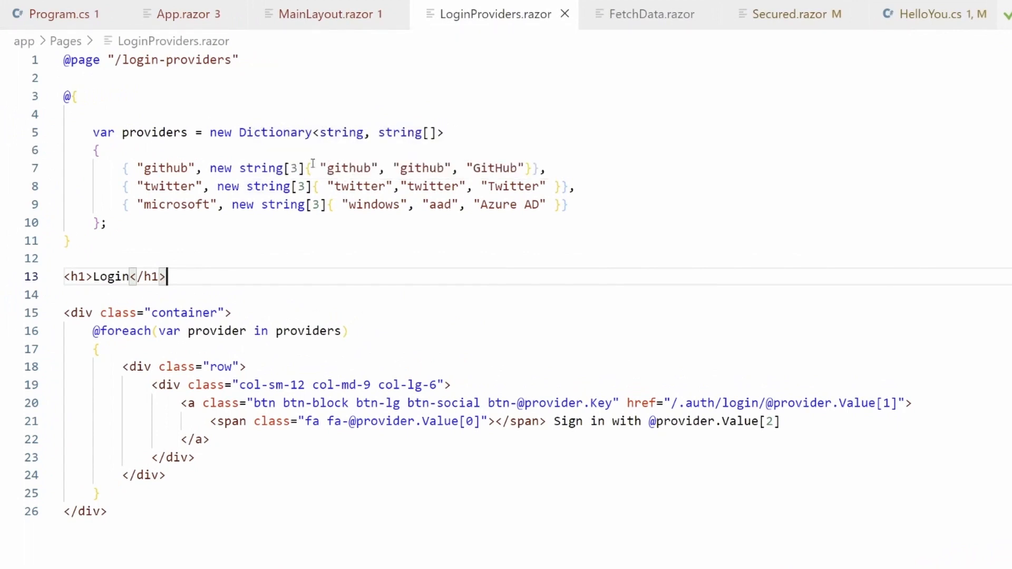
mouse_move(377, 218)
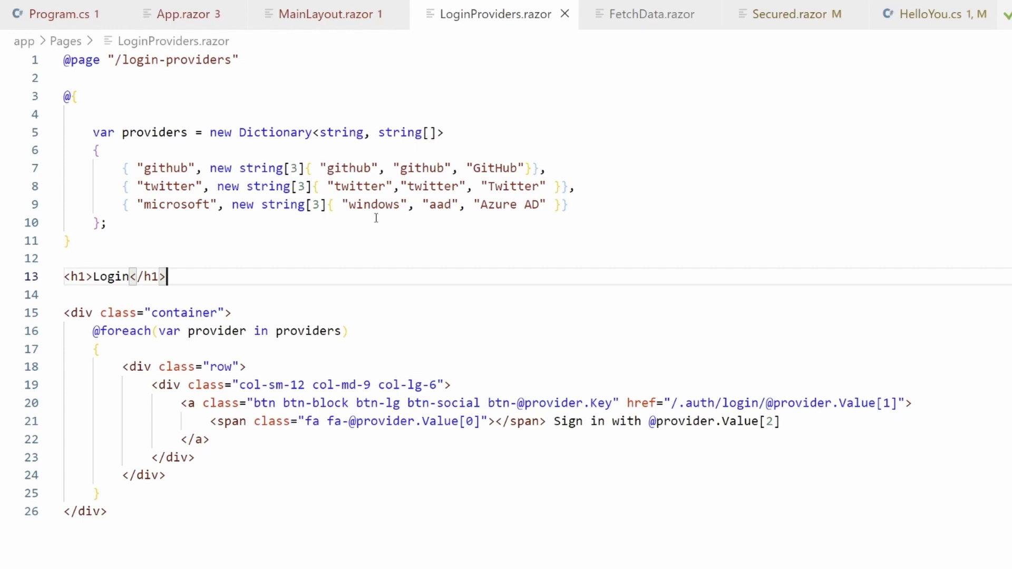
mouse_move(495, 260)
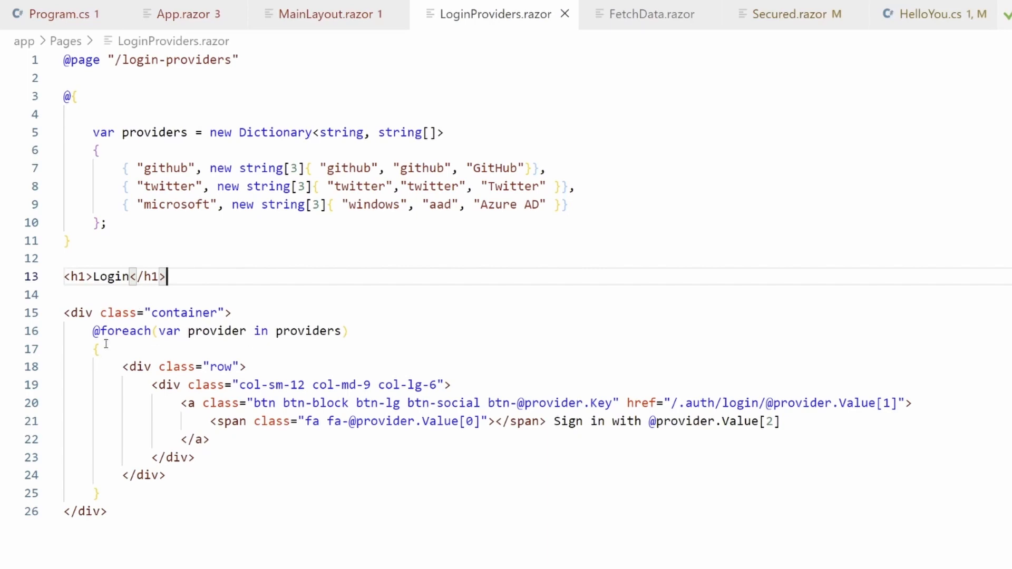
mouse_move(682, 400)
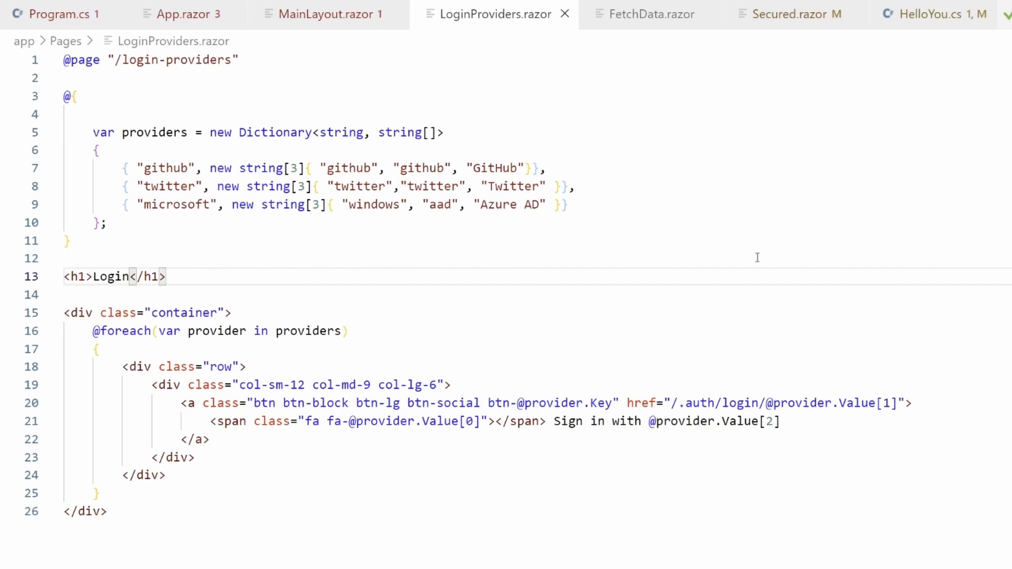
click(650, 14)
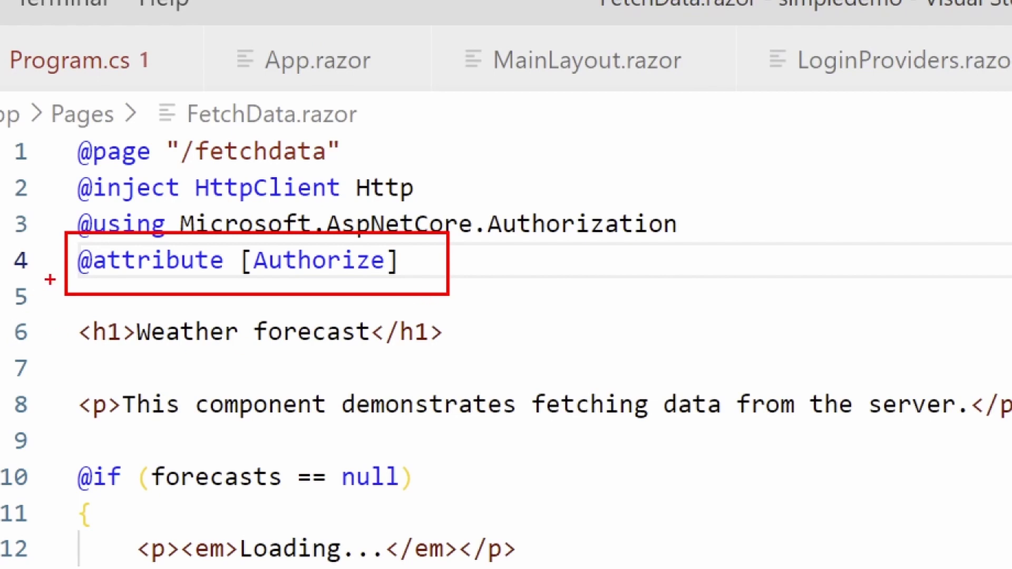
mouse_move(313, 288)
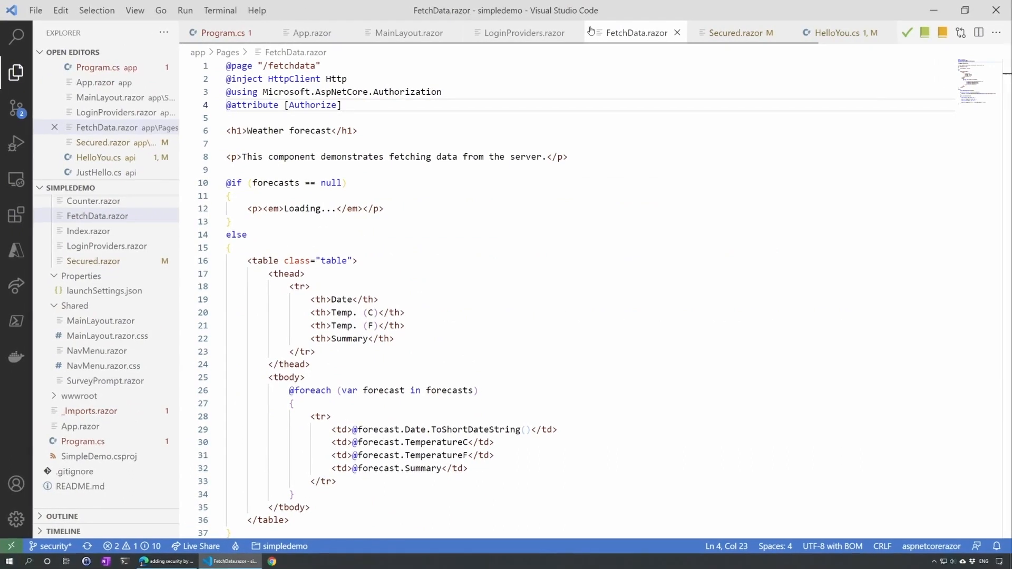
Step: Show Secured.razor with [Authorize(Roles = "admin")] and the HelloYou API call
click(741, 32)
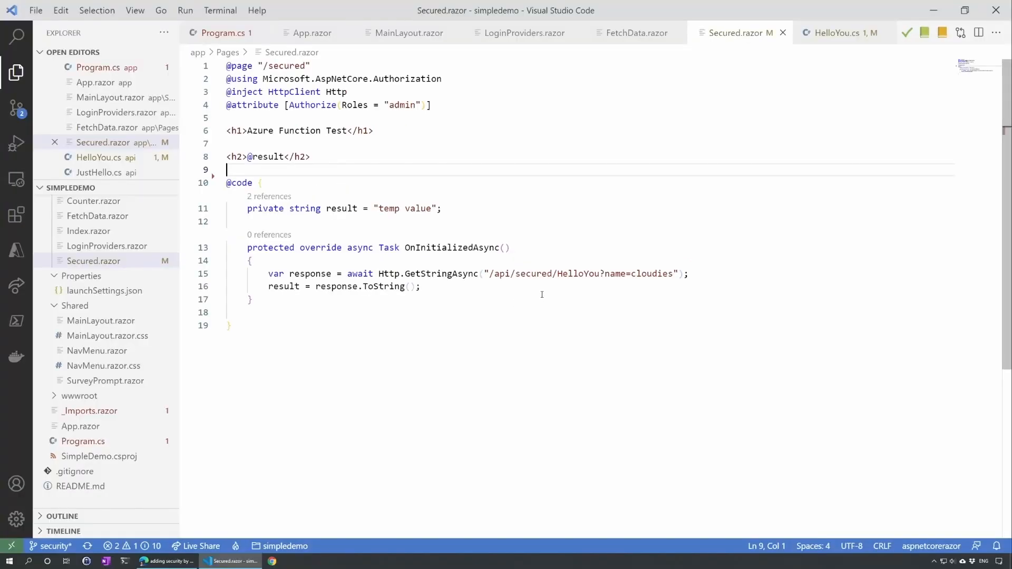
Step: Review the HelloYou.cs ClaimsPrincipal check, then go to the pull request
click(839, 33)
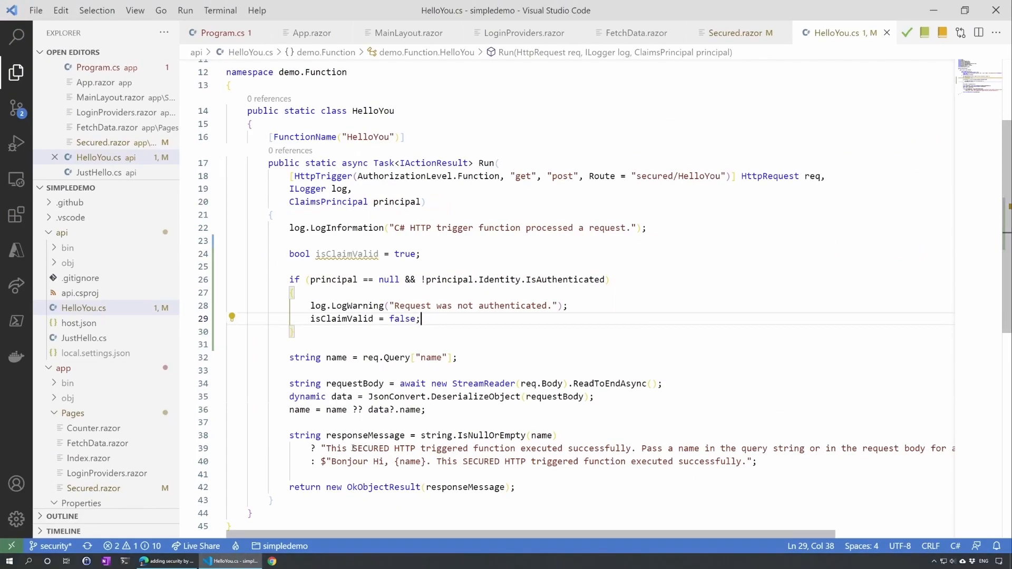
double_click(370, 449)
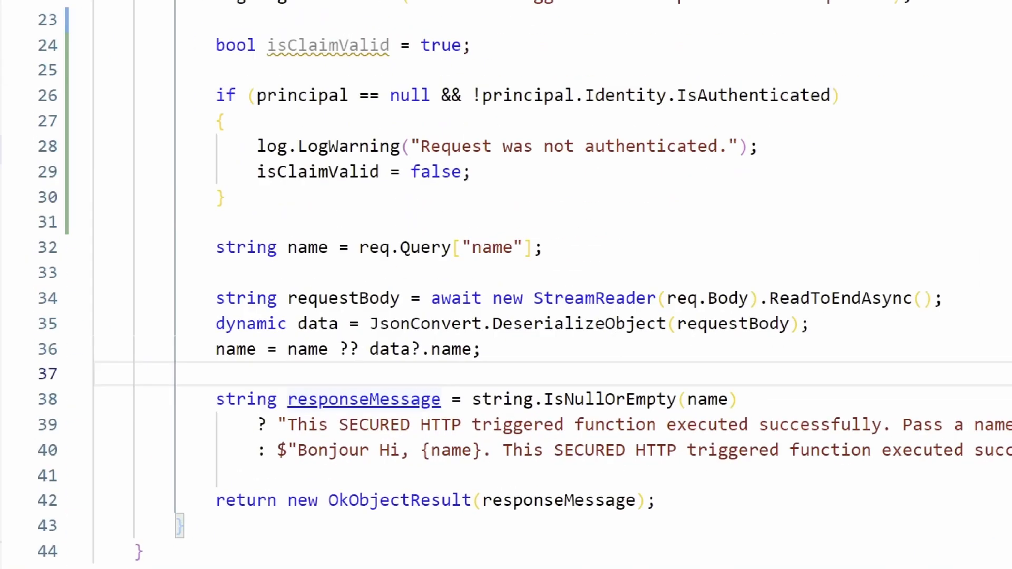
mouse_move(363, 399)
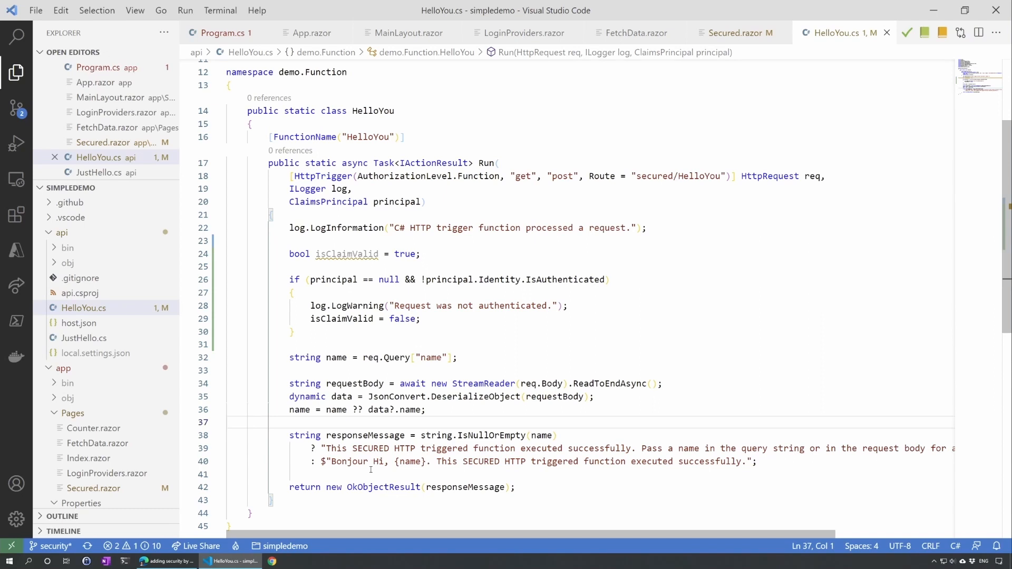
mouse_move(167, 560)
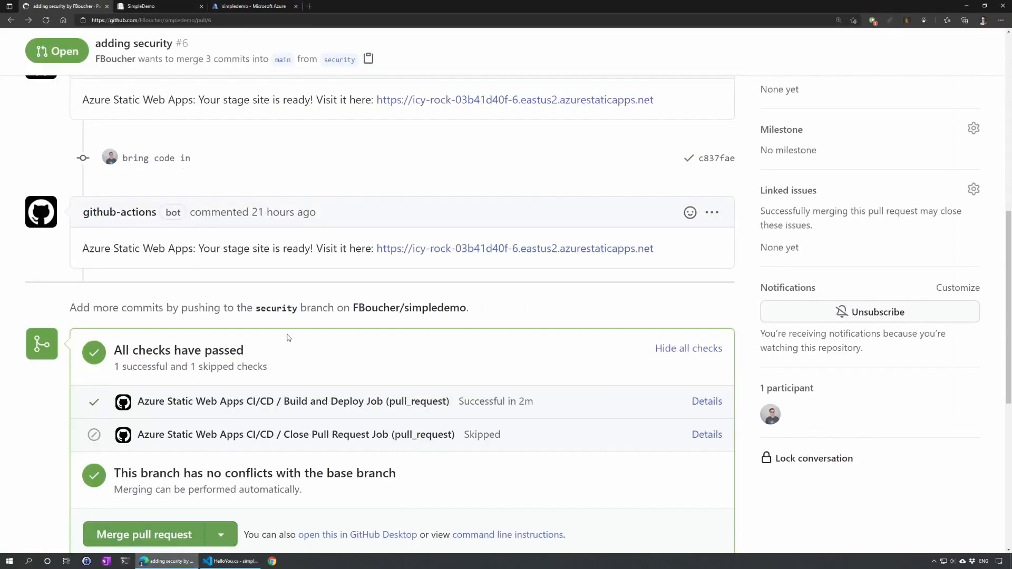
Step: Open the Azure Static Web Apps staged site link from the pull request comment
scroll(down, 3)
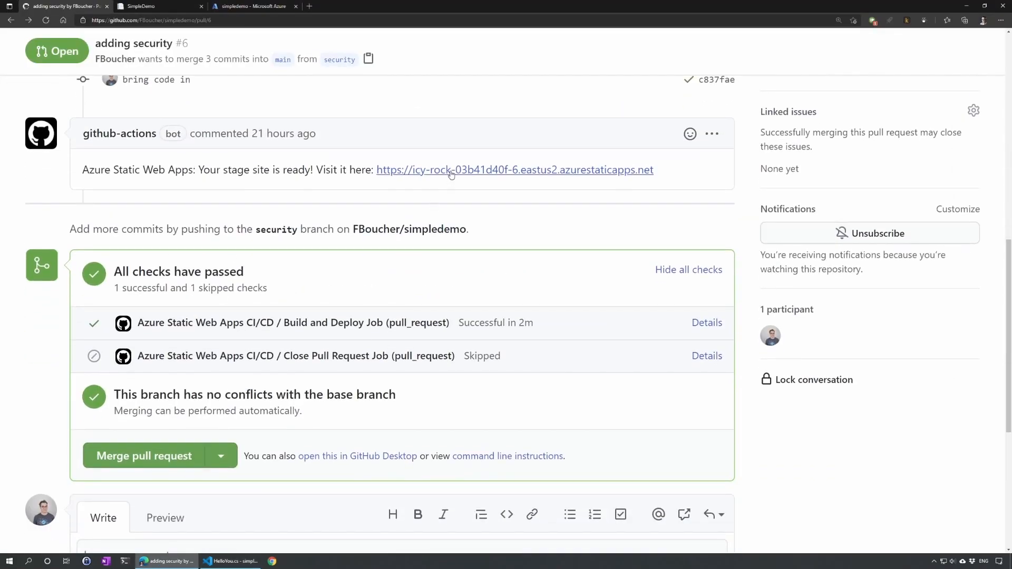
click(514, 170)
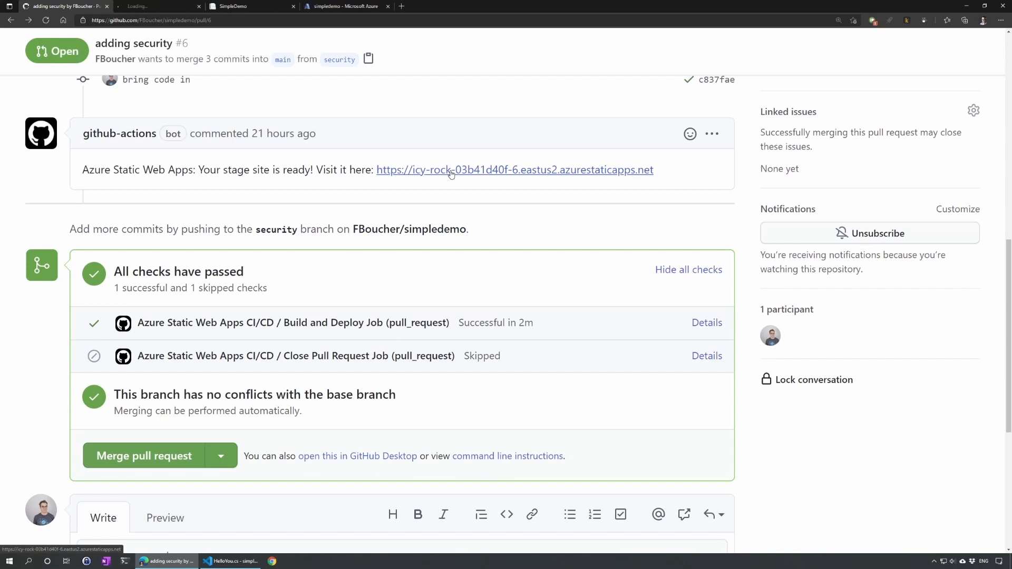
click(514, 170)
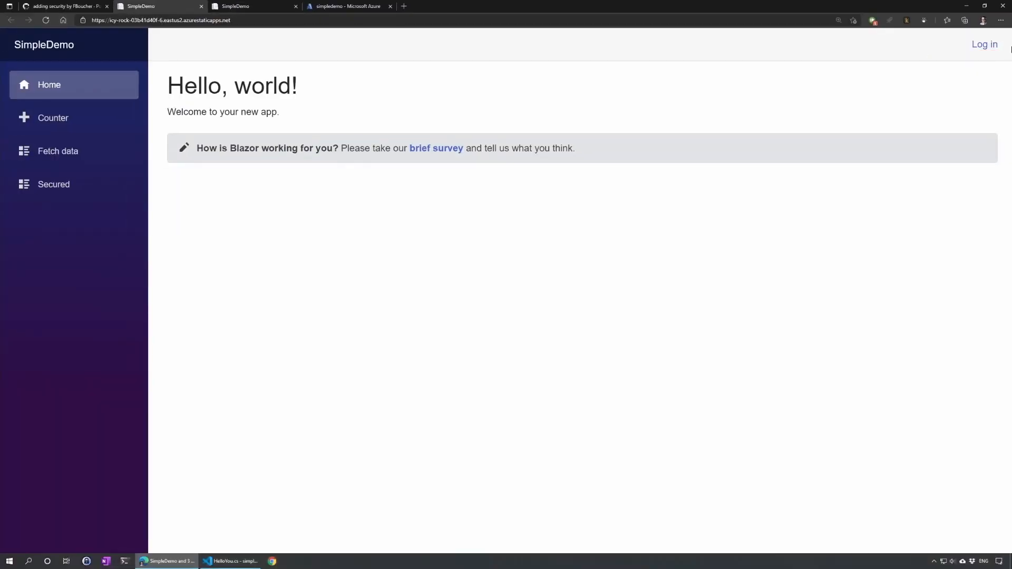
Step: Browse the Counter and Fetch data pages before signing in
click(53, 118)
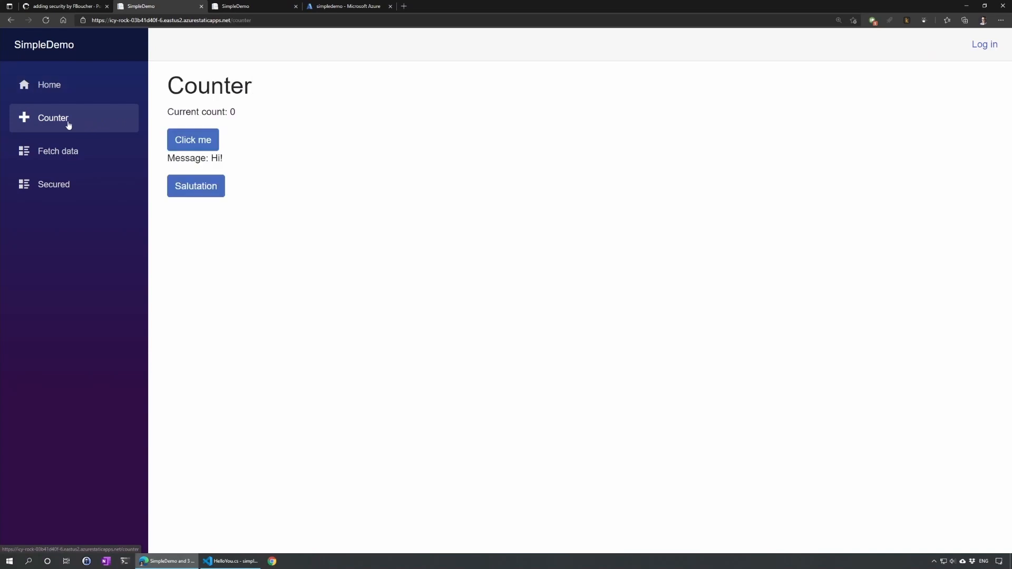
mouse_move(256, 199)
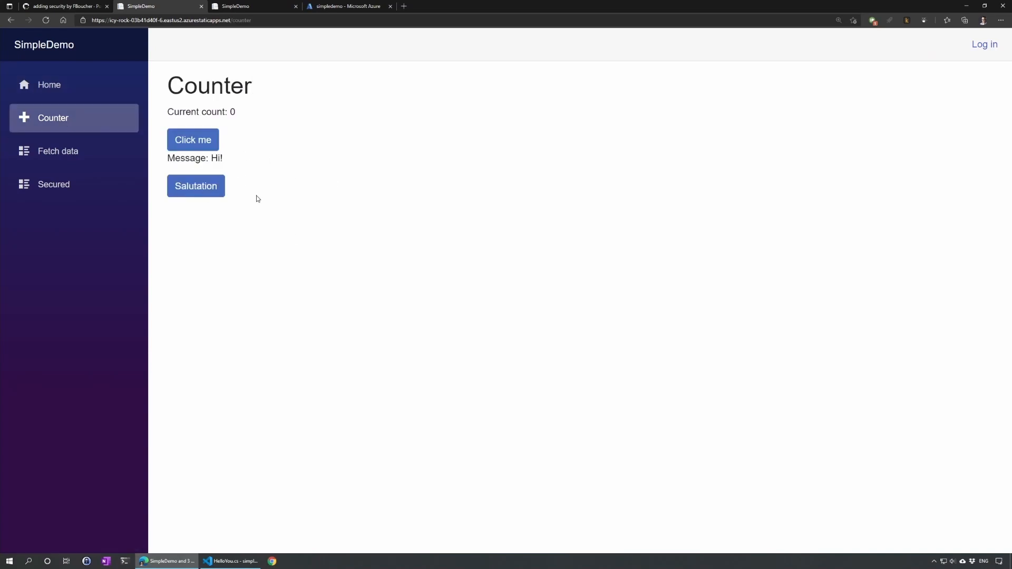
mouse_move(92, 158)
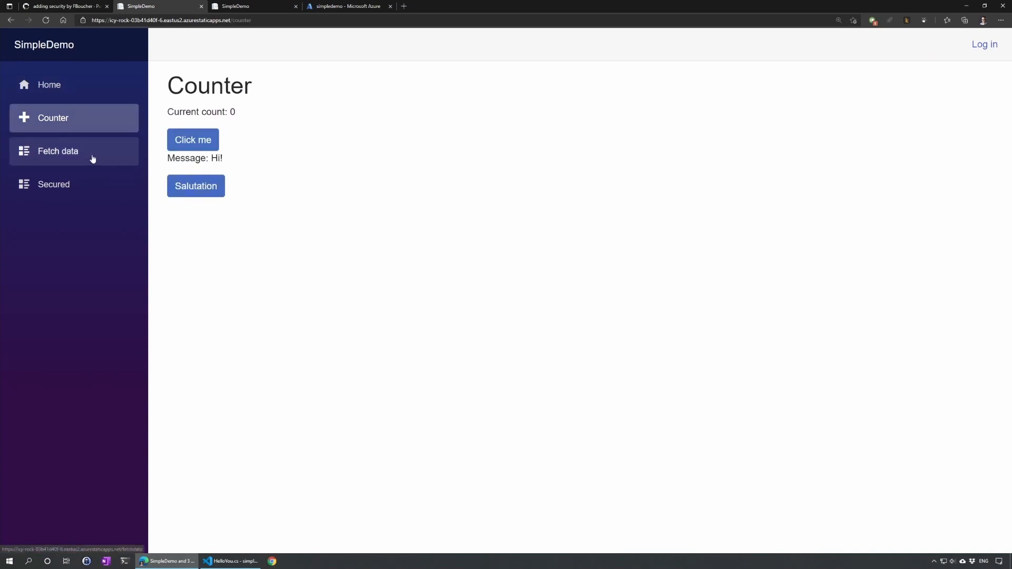
click(58, 152)
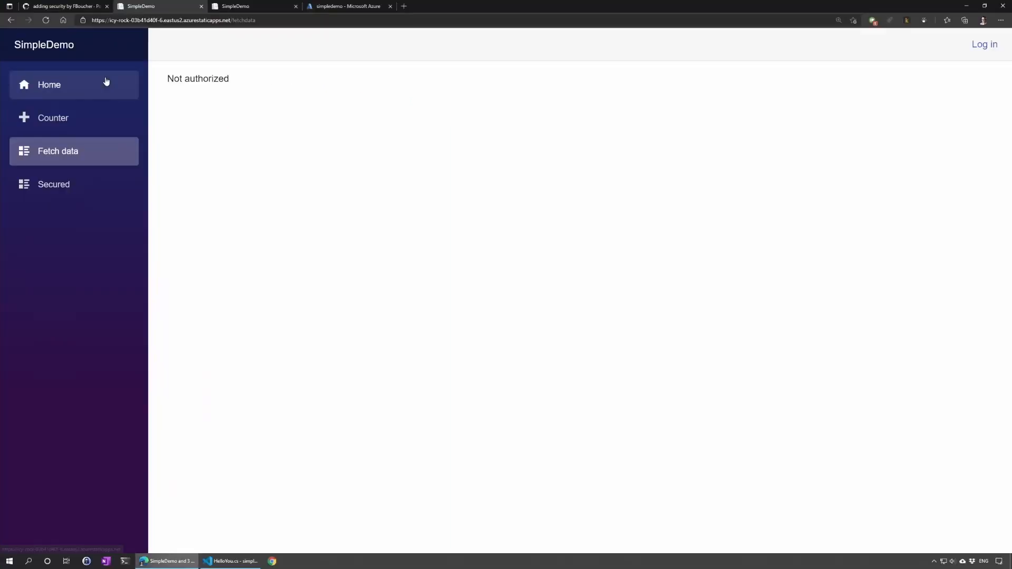
Step: Sign in with Twitter, load Fetch data, and open the Secured page
click(984, 44)
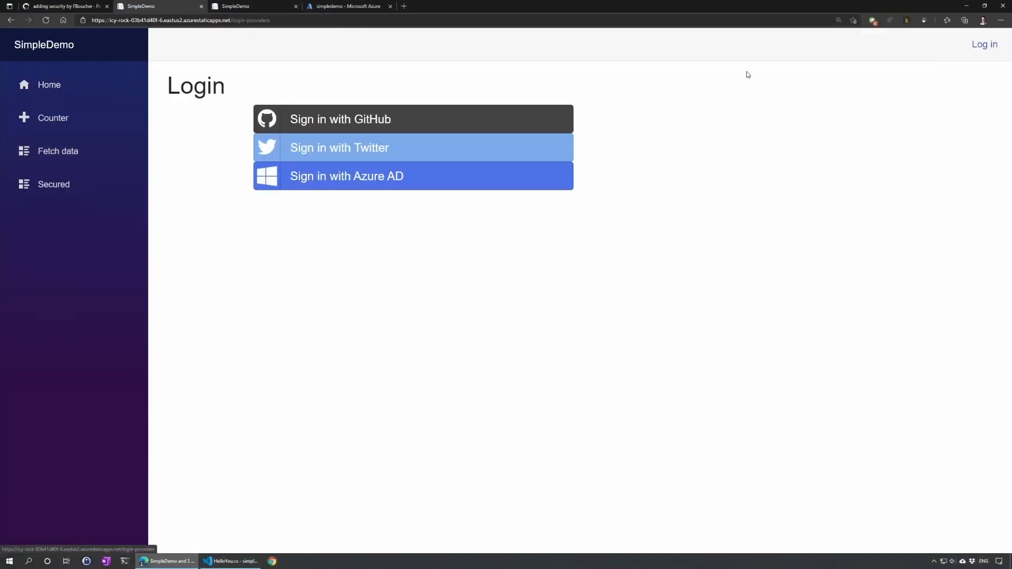
mouse_move(399, 199)
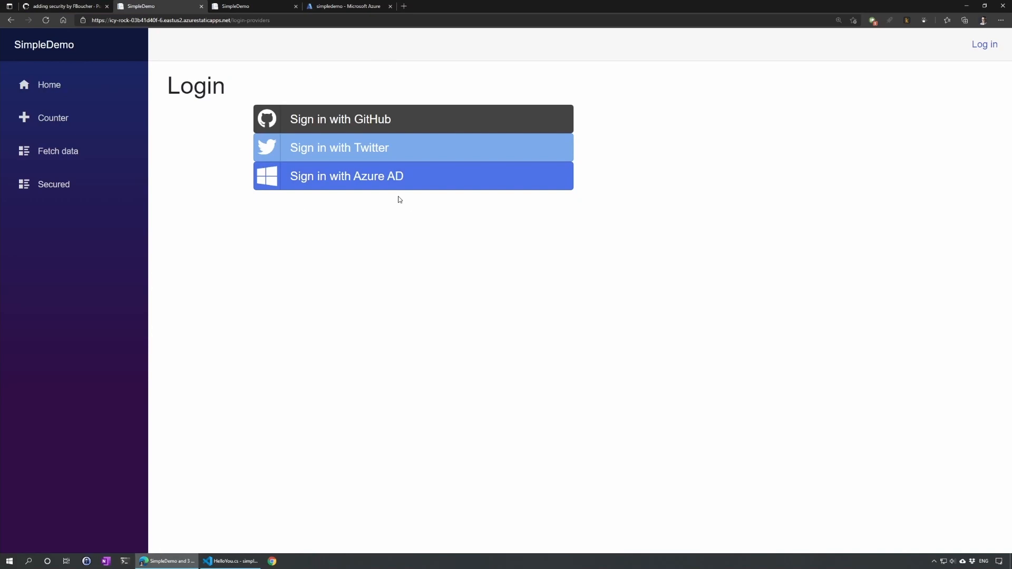
mouse_move(334, 158)
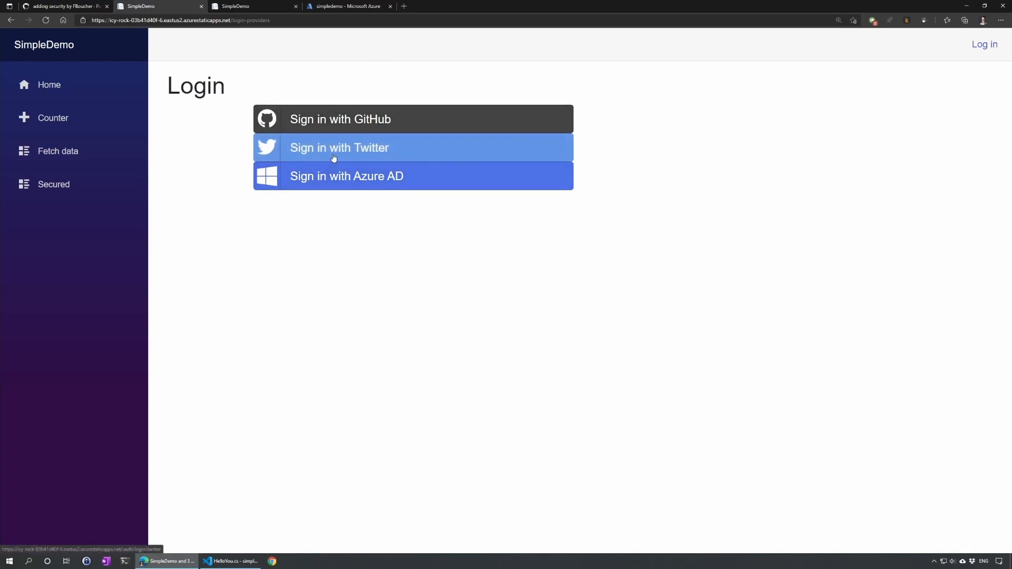
click(340, 148)
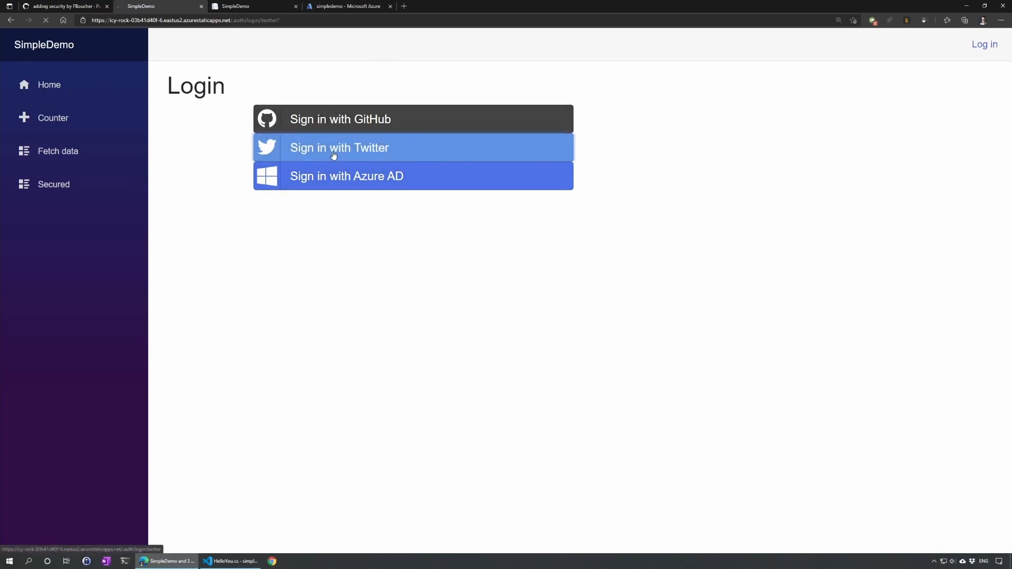
click(339, 147)
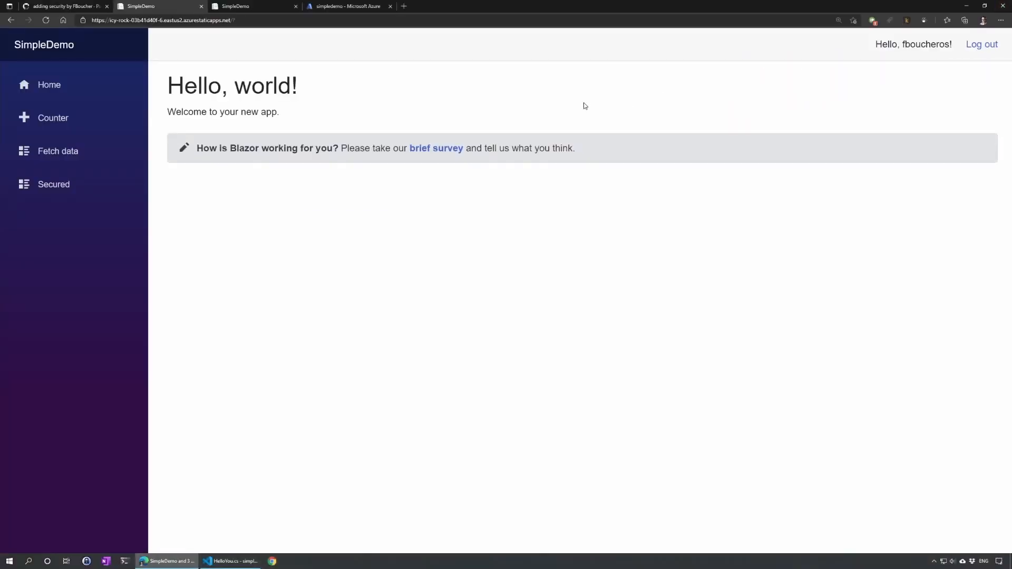
click(57, 151)
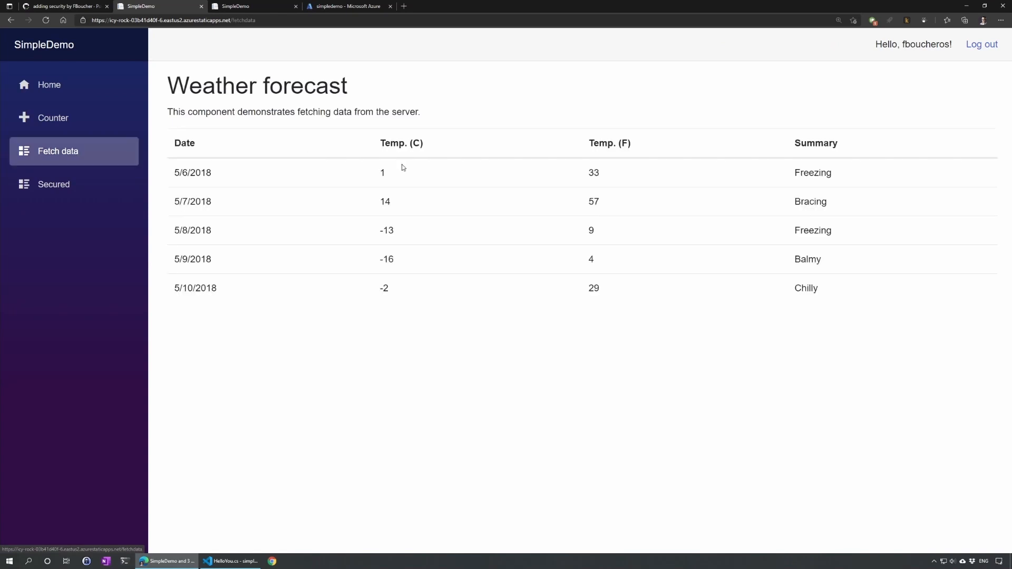
mouse_move(351, 285)
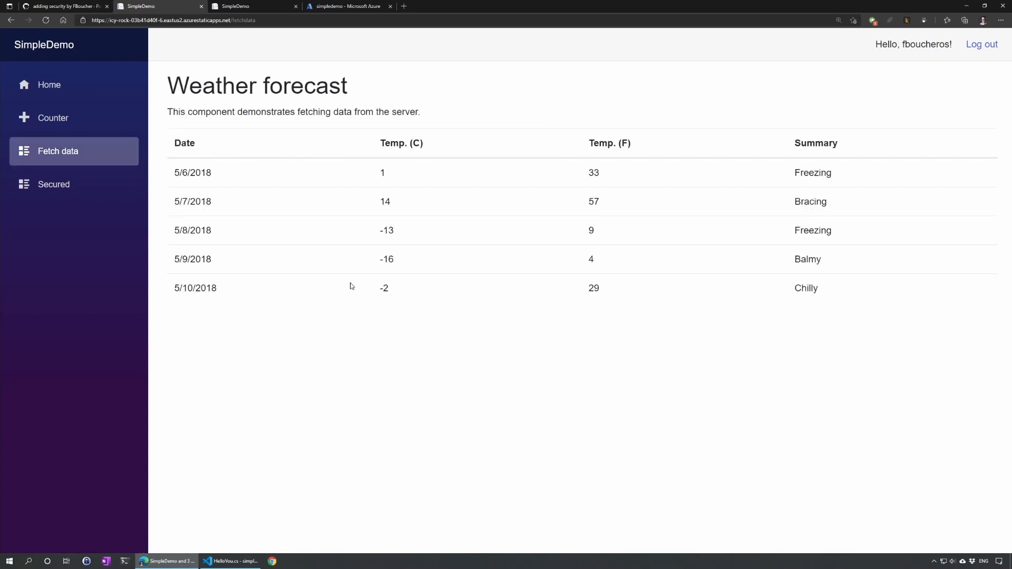
click(53, 184)
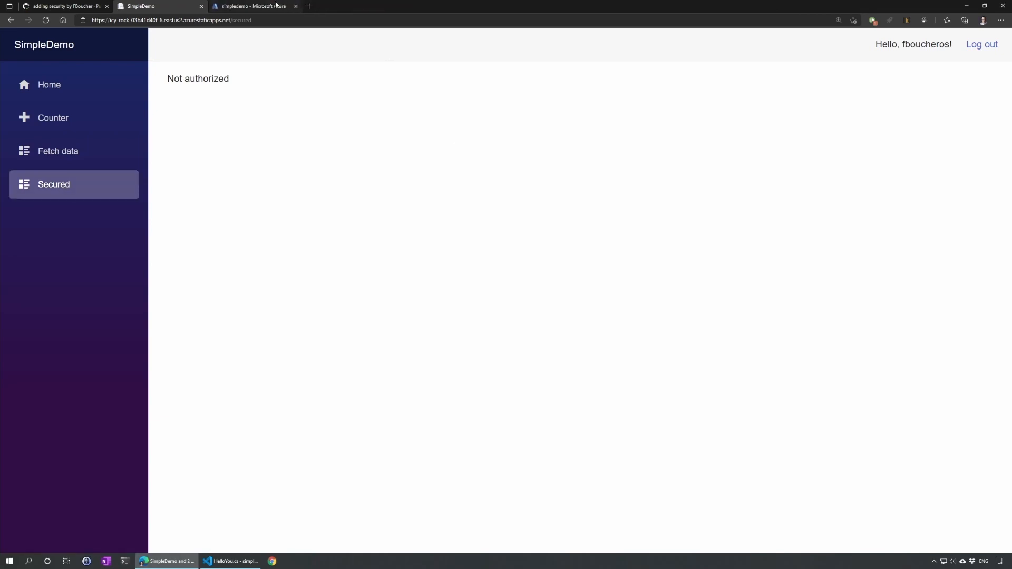
Step: Open Role management for the simpledemo static web app in Azure Portal
click(252, 6)
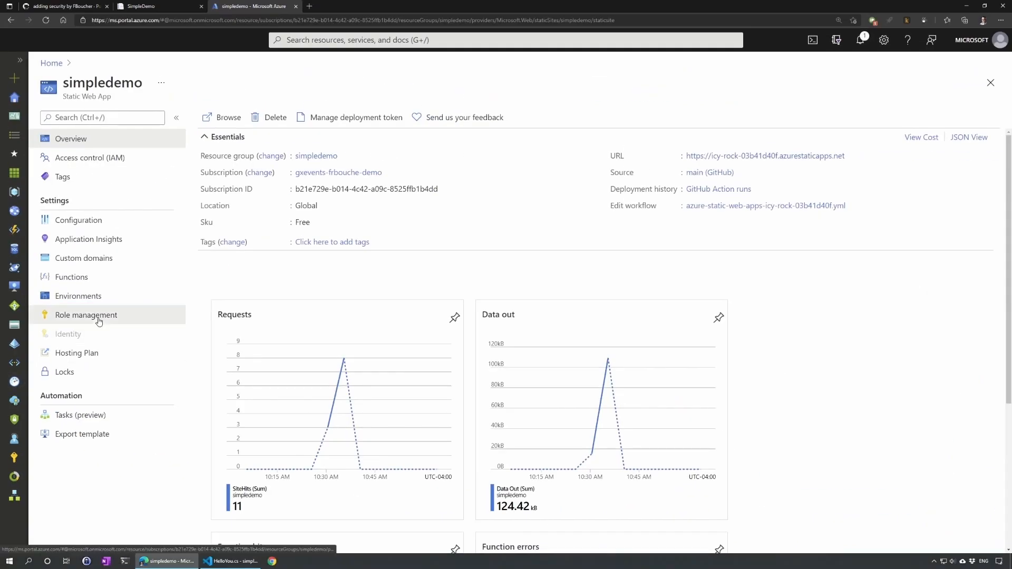
click(86, 314)
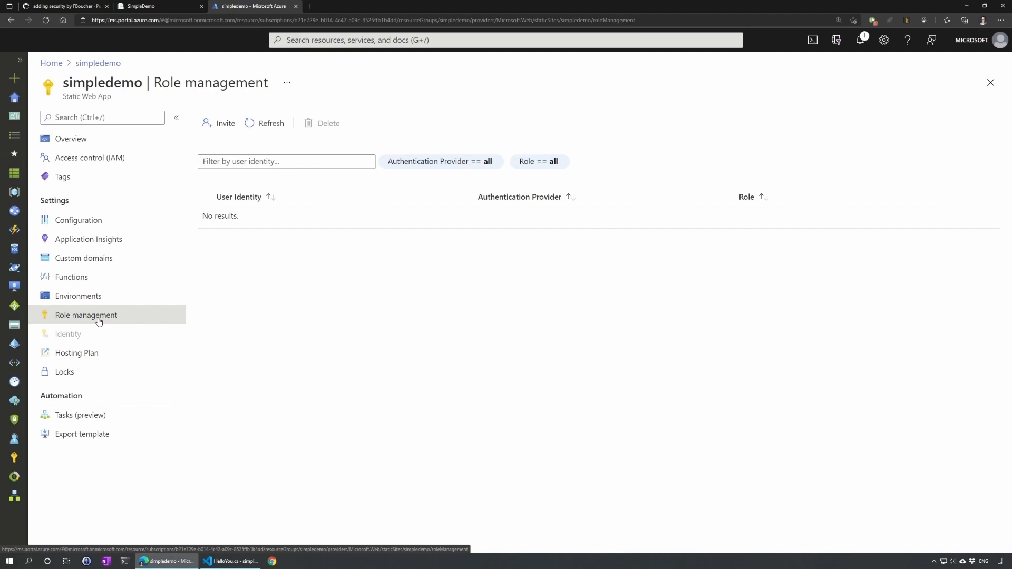
mouse_move(84, 266)
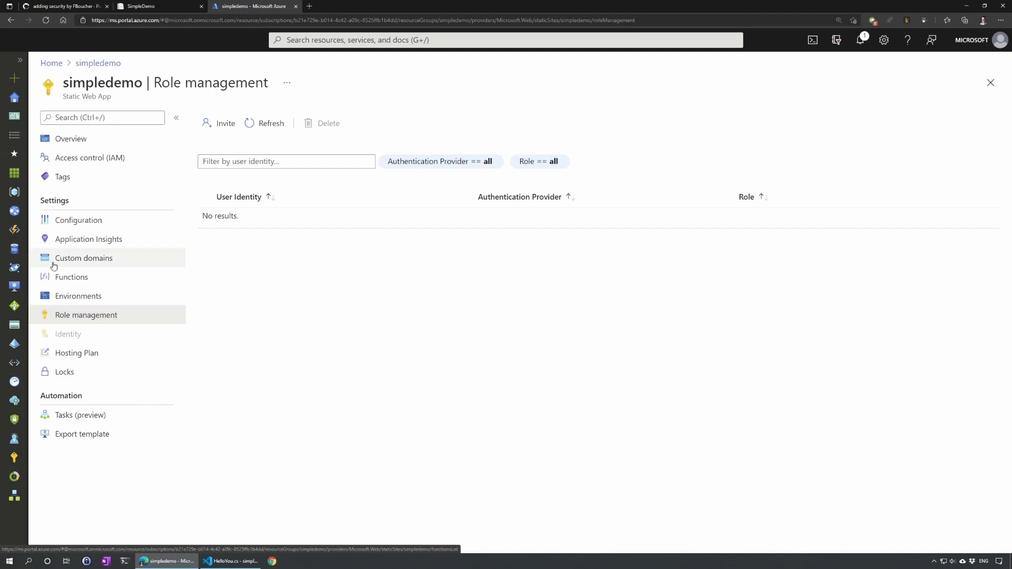
Step: Generate an invitation link for an Azure Active Directory user with role admin, expiring in 1 hour
click(225, 123)
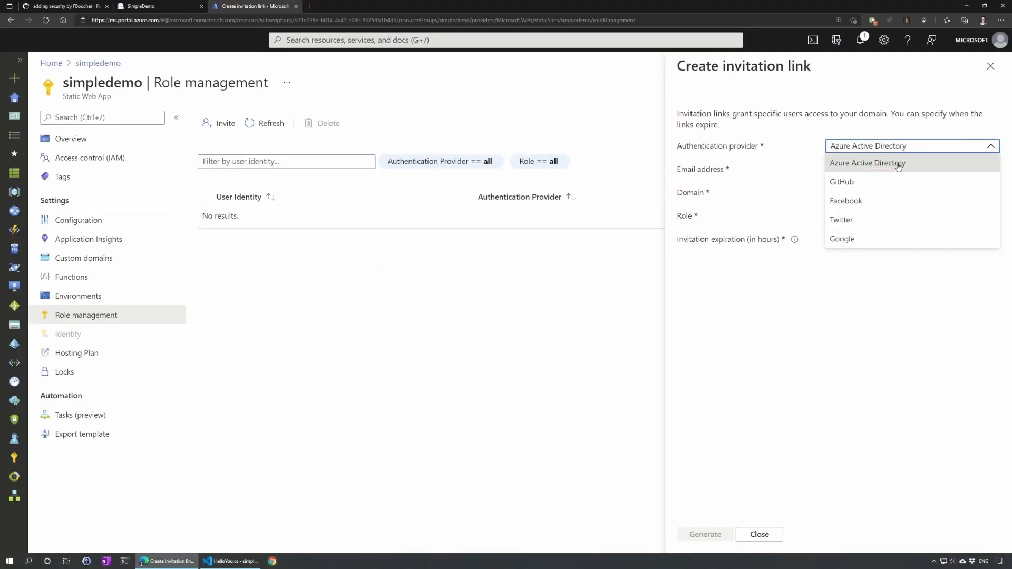
click(868, 163)
text(admin)
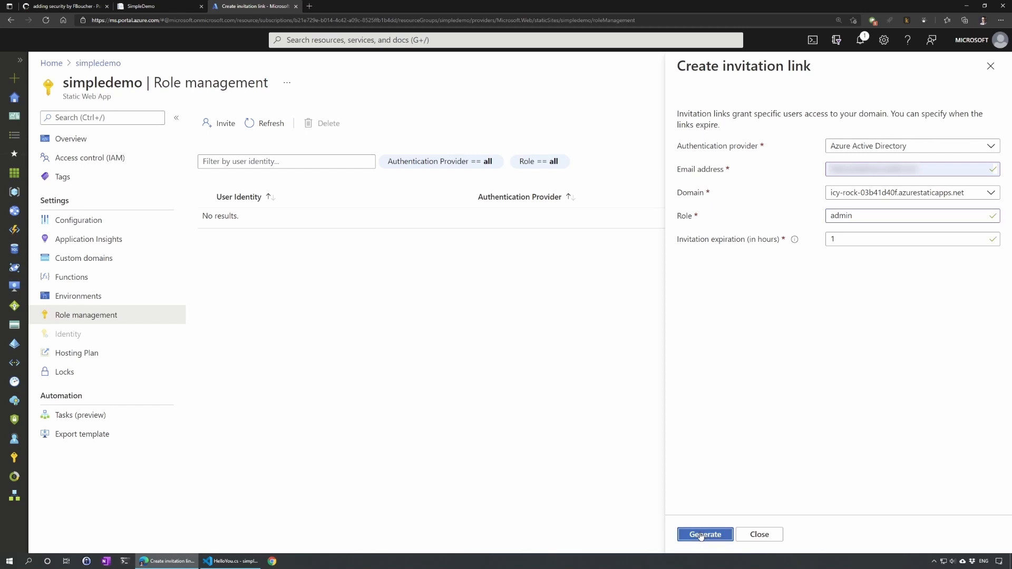
mouse_move(888, 360)
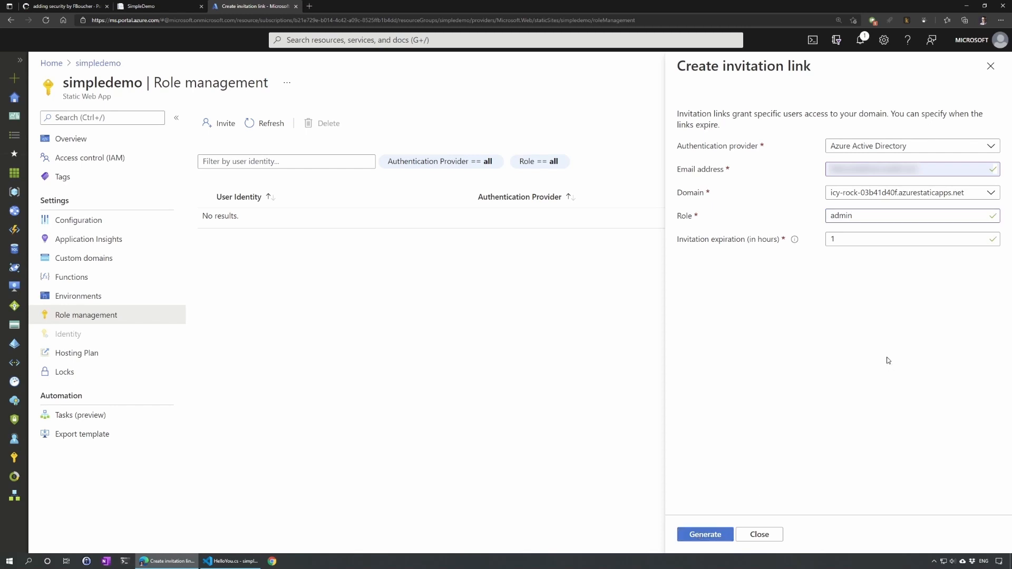
click(704, 534)
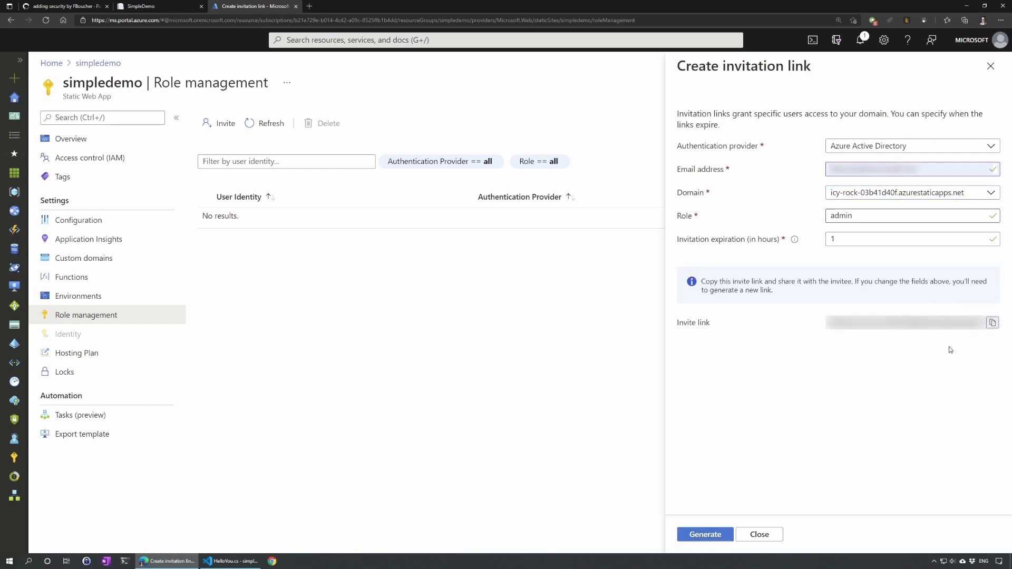
mouse_move(877, 373)
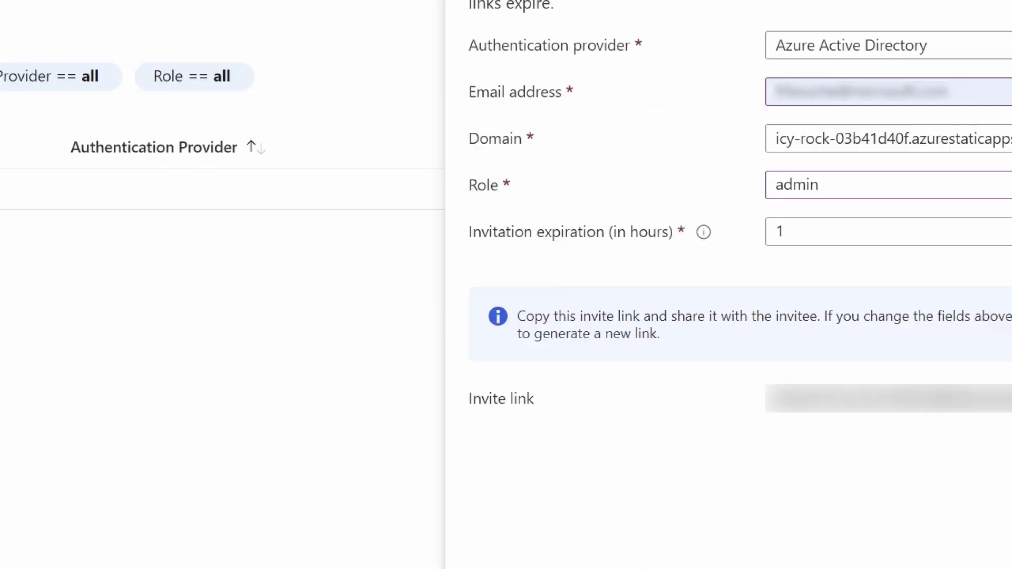
Step: Accept the copied invite link with the chosen account, grant consent, and close that tab
click(784, 232)
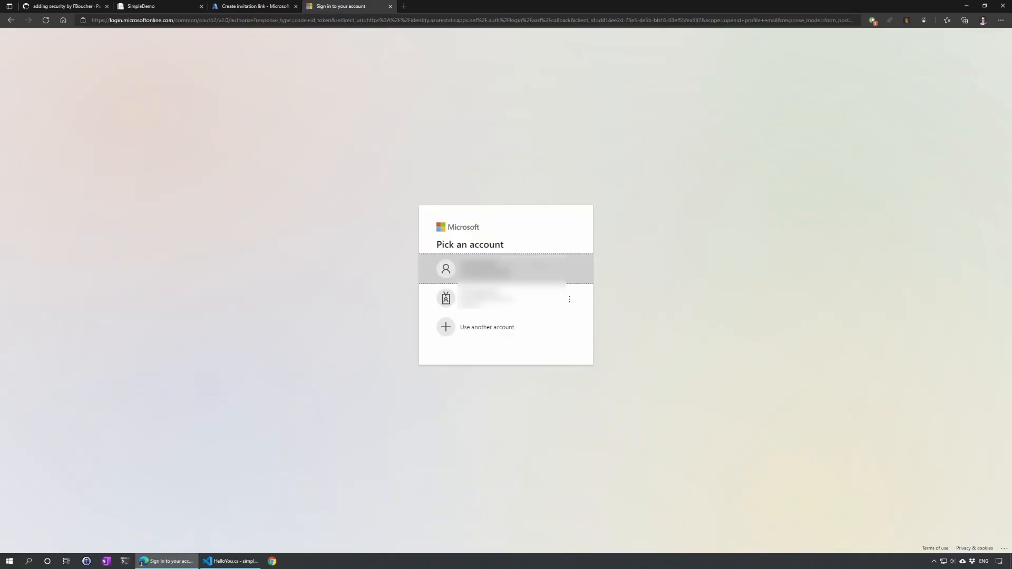
click(503, 268)
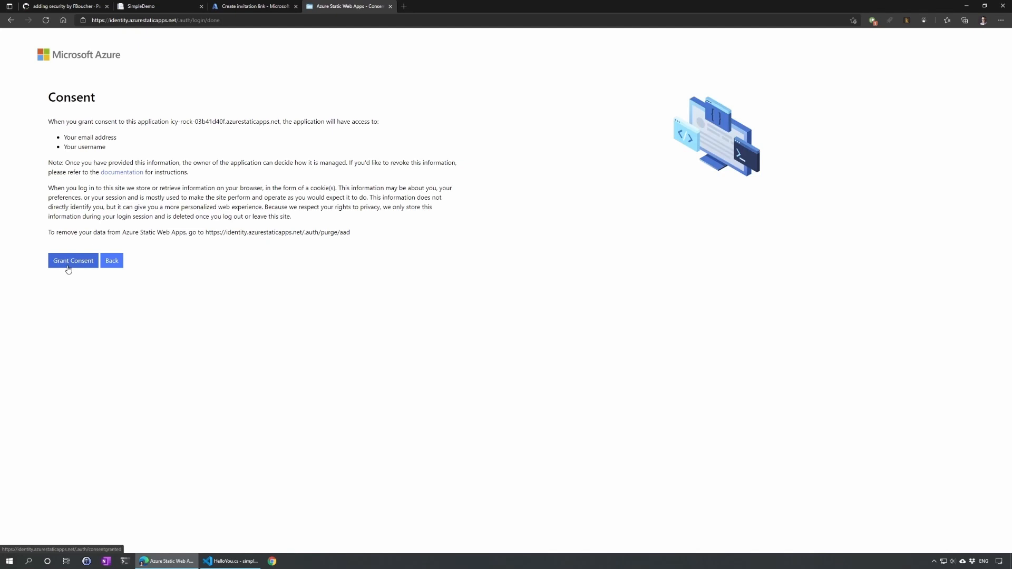
click(72, 260)
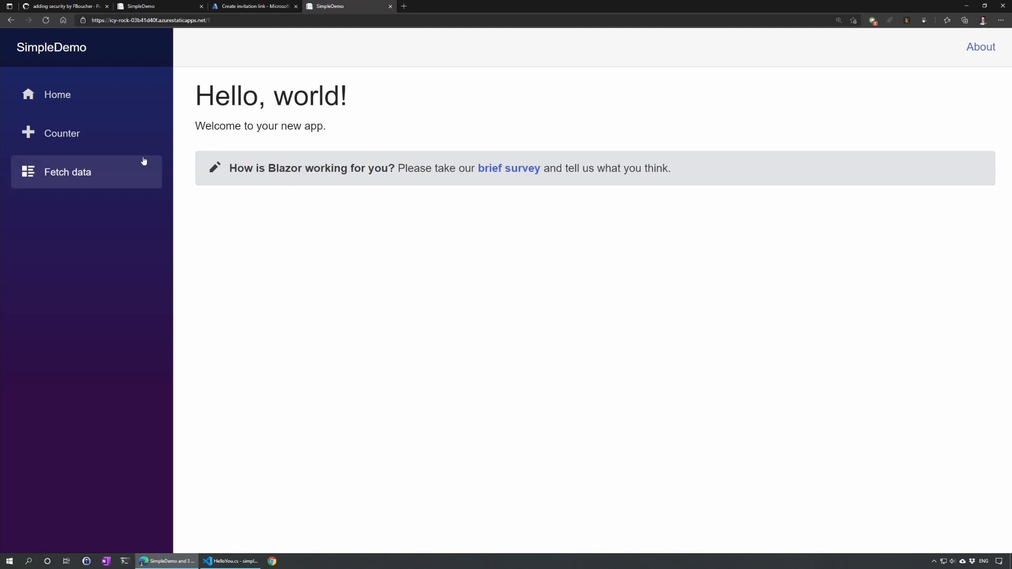
click(252, 6)
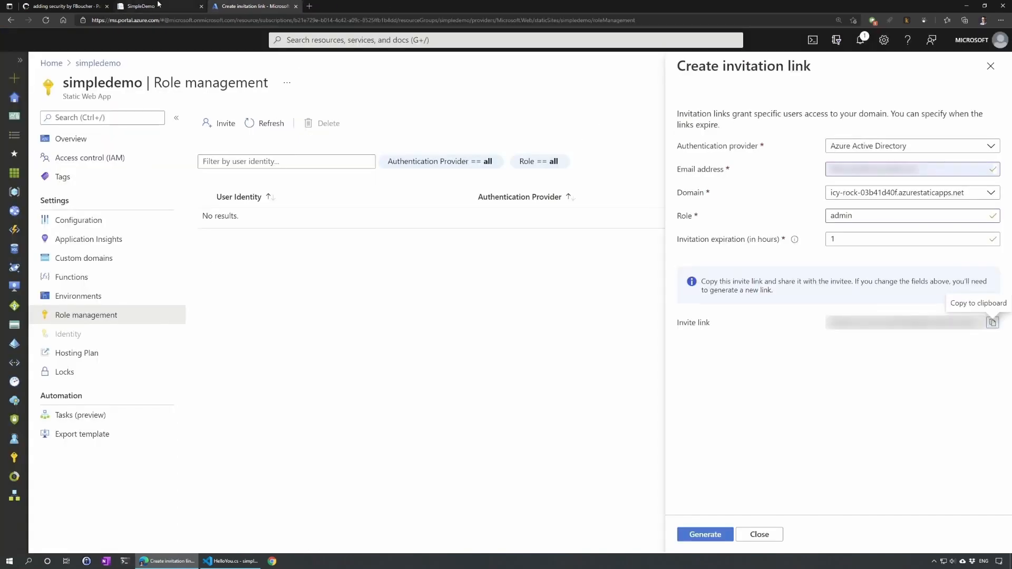
Step: Log out of Twitter on the SimpleDemo site and sign back in with Azure AD
click(159, 6)
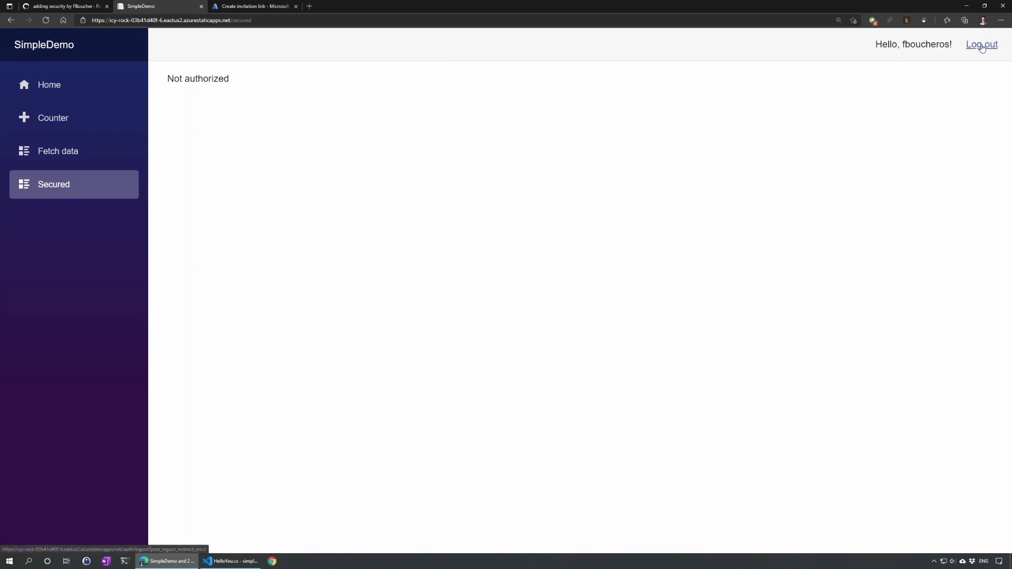
click(982, 44)
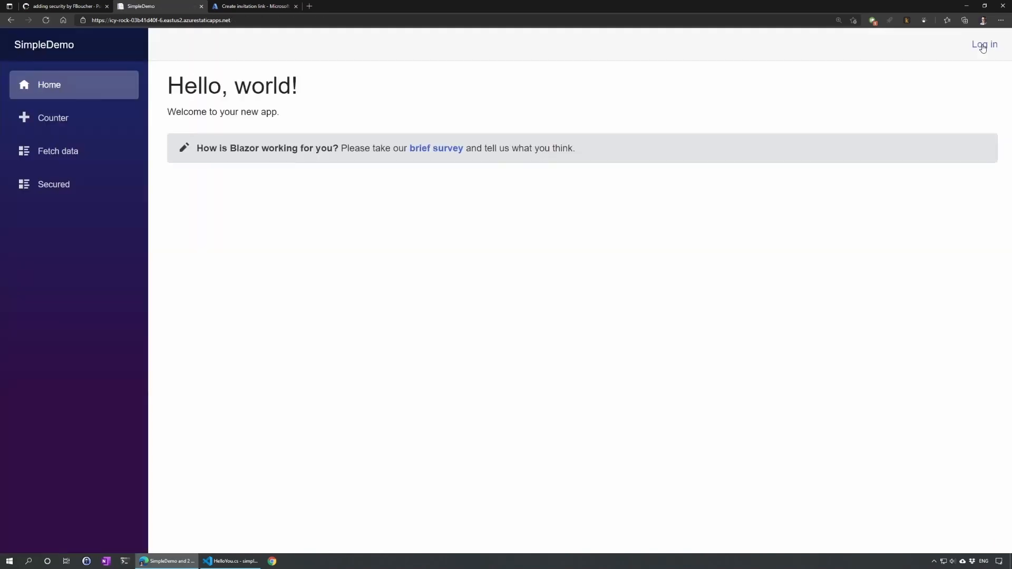
mouse_move(769, 128)
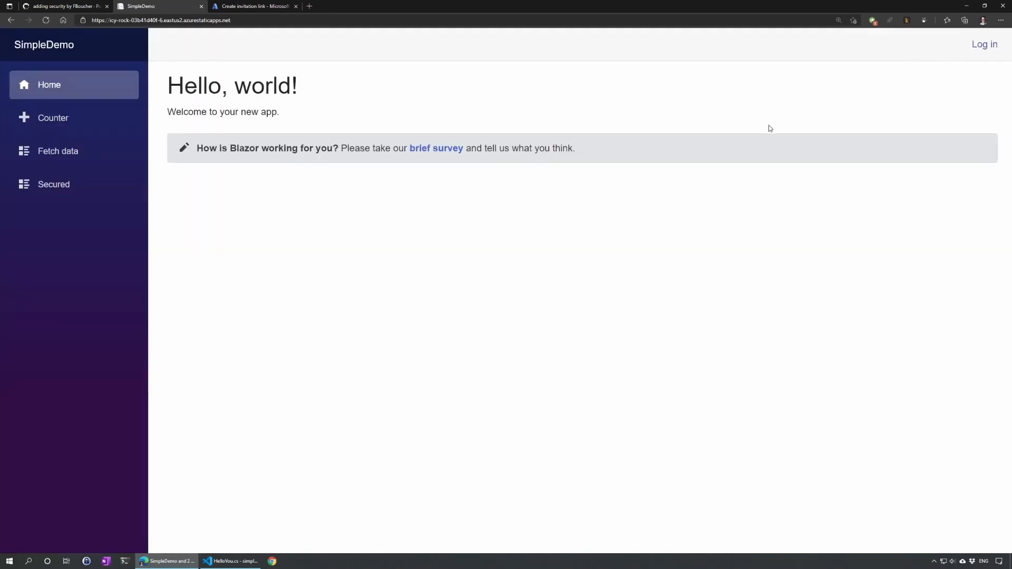
click(984, 44)
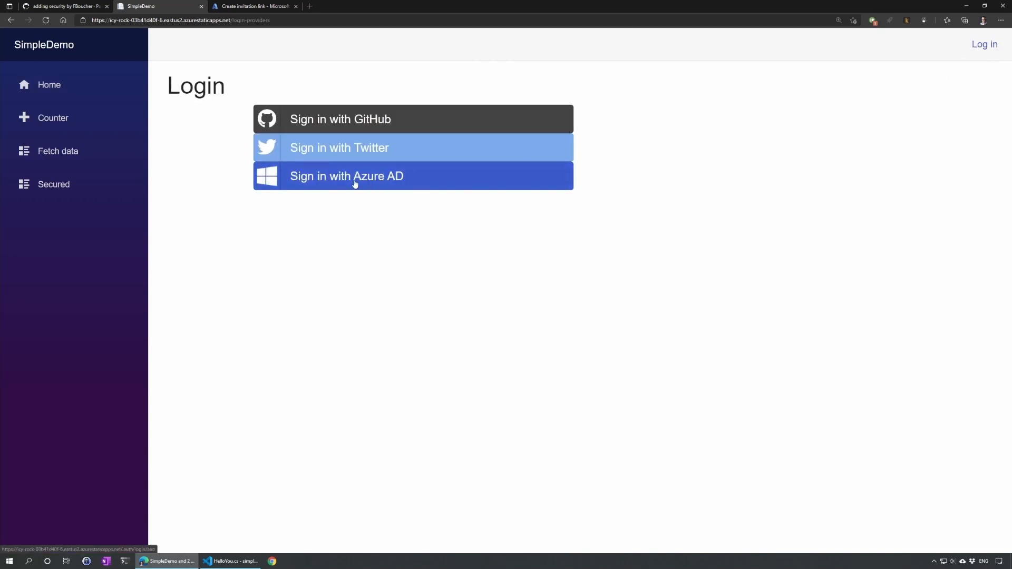
click(347, 176)
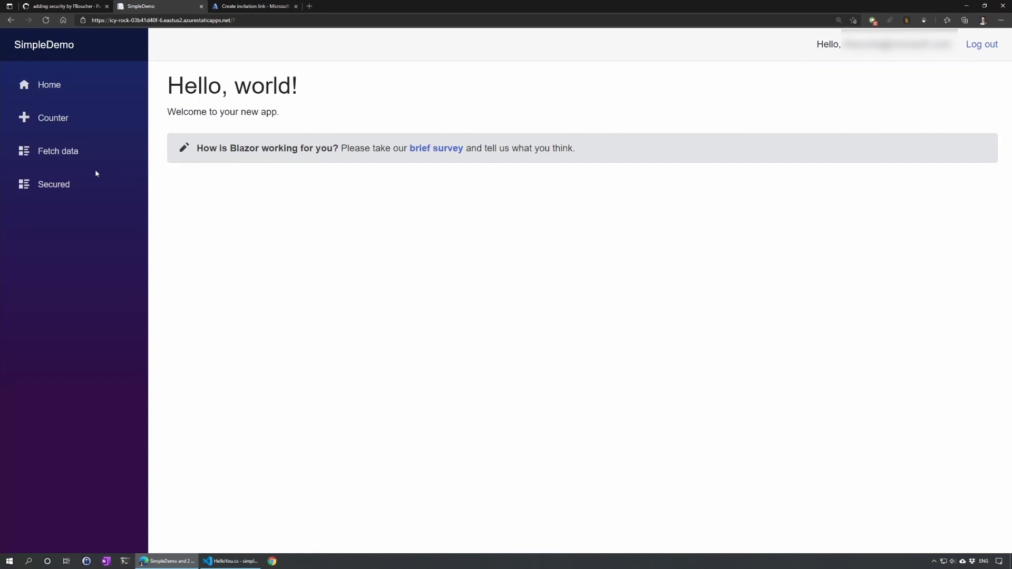
Step: Visit Fetch data, then the Secured page, where the secured function runs successfully
click(58, 150)
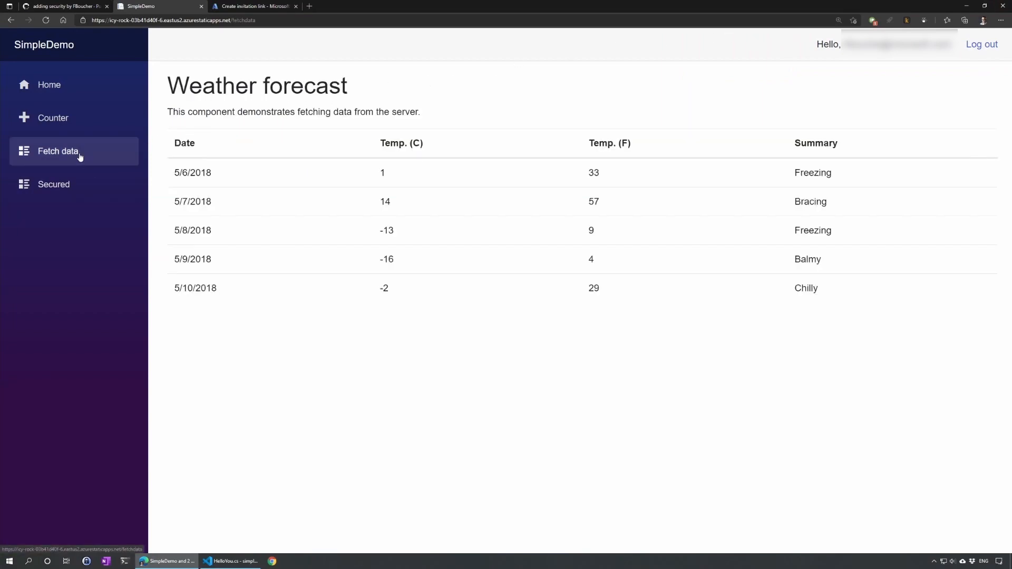
click(54, 184)
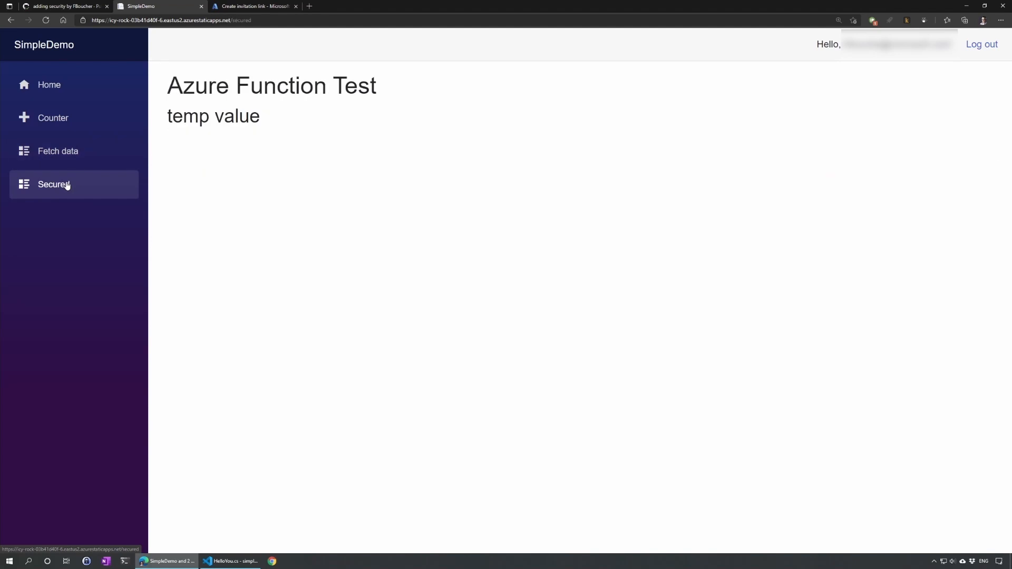
click(53, 184)
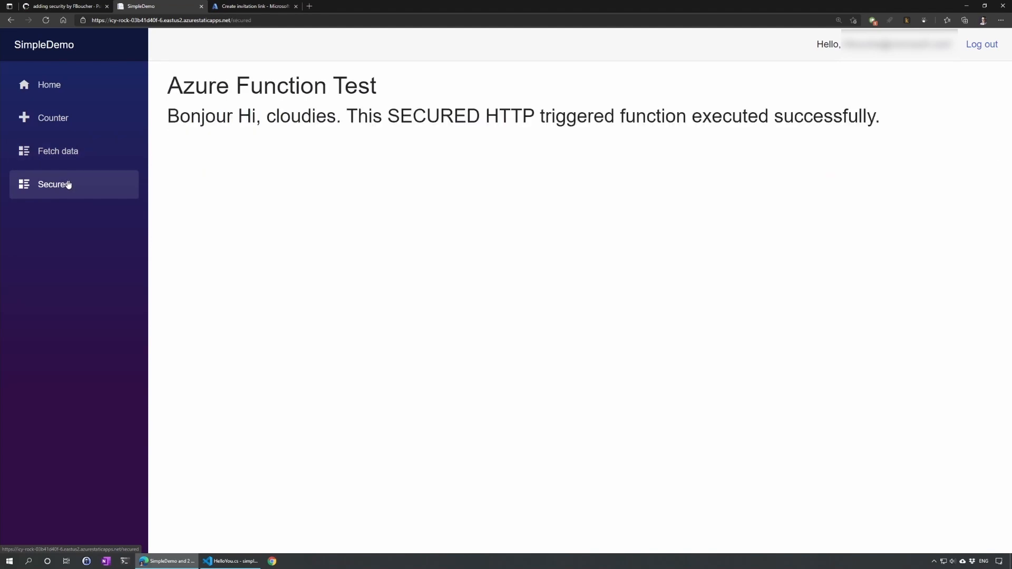